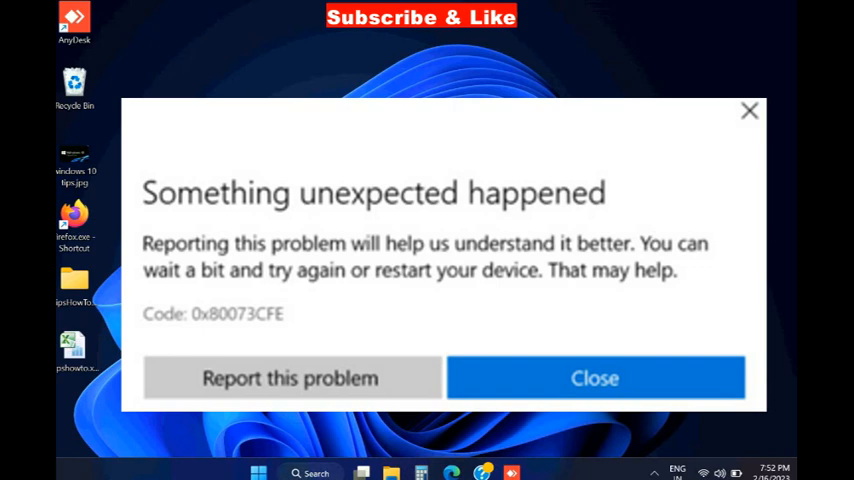
# Dismiss the 'Something unexpected happened' error dialog (code 0x80073CFE)
pyautogui.click(596, 378)
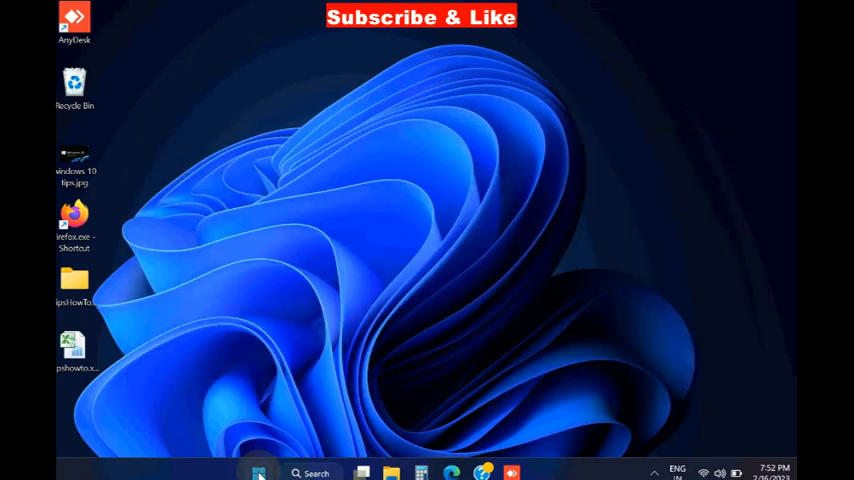
# Filter Apps > Installed apps by 'store' so Microsoft Store is the only match
pyautogui.rightClick(258, 472)
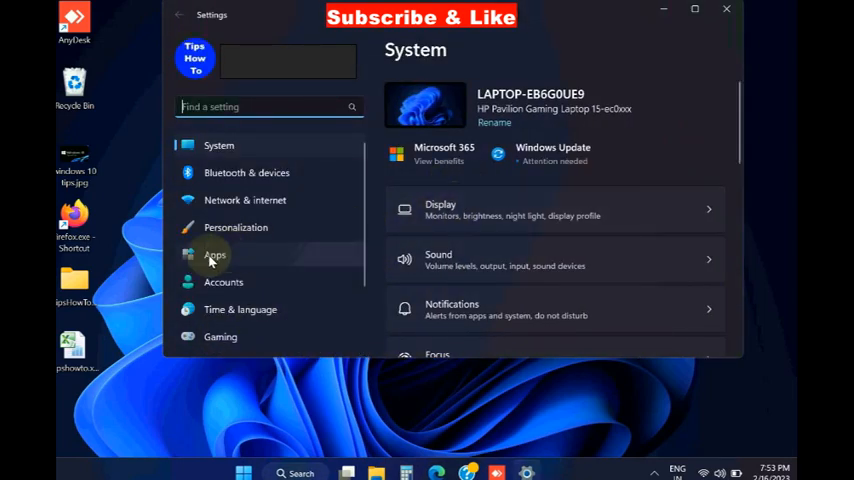
pyautogui.click(214, 254)
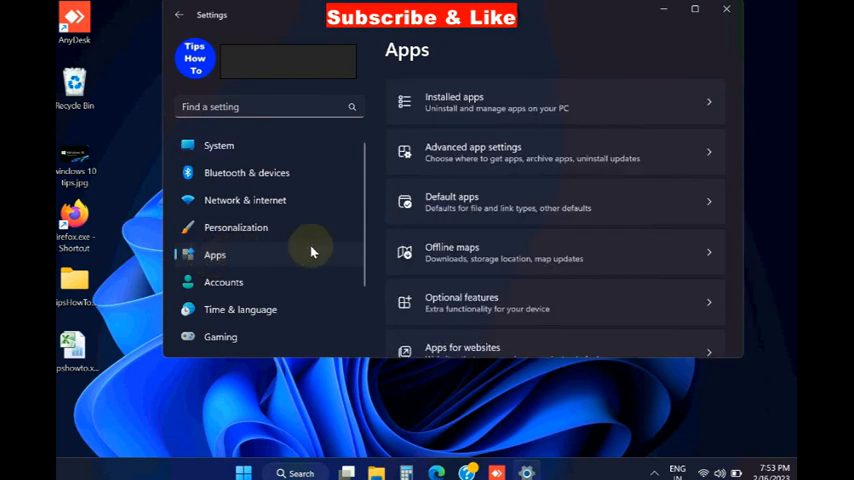
pyautogui.click(472, 102)
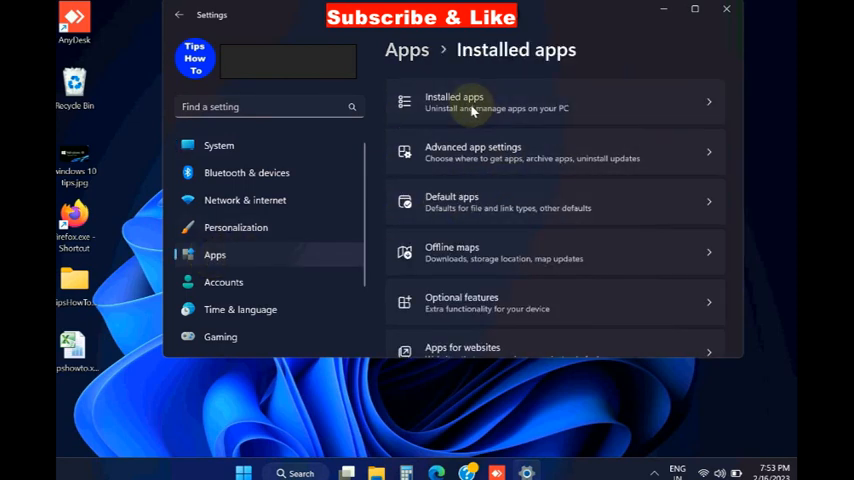
pyautogui.click(474, 100)
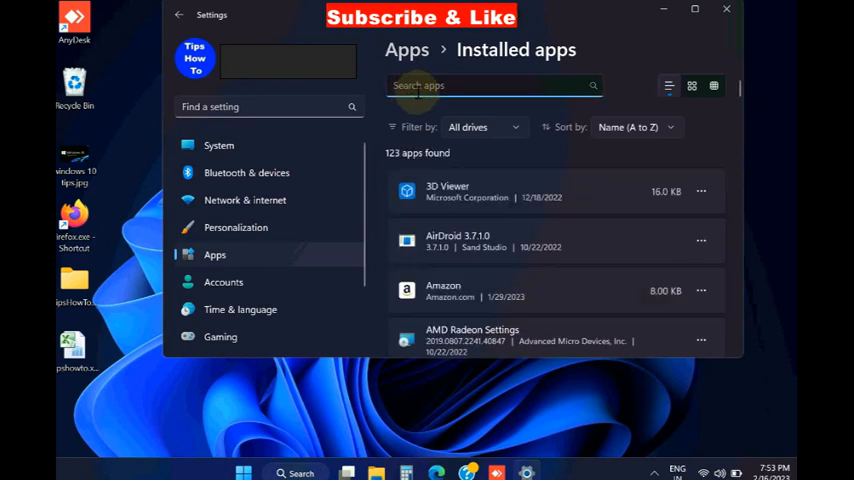
pyautogui.write('store')
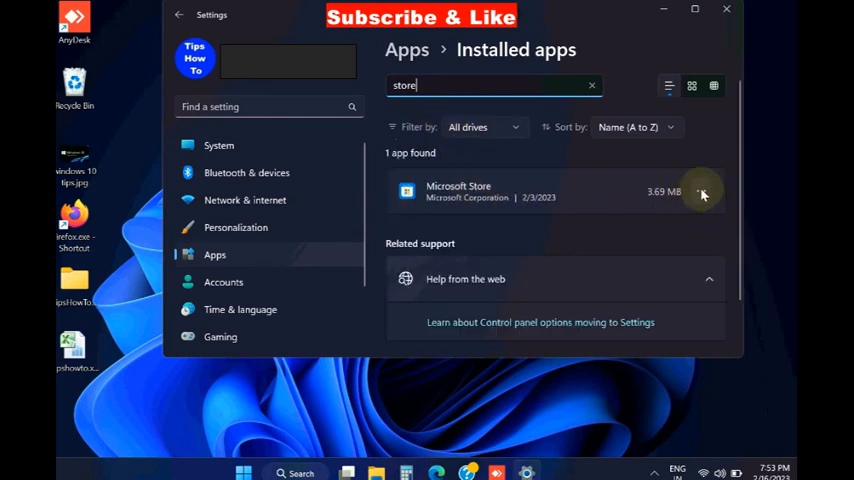
# Reach Microsoft Store's advanced options via its three-dot menu and review the Repair/Reset area
pyautogui.click(700, 192)
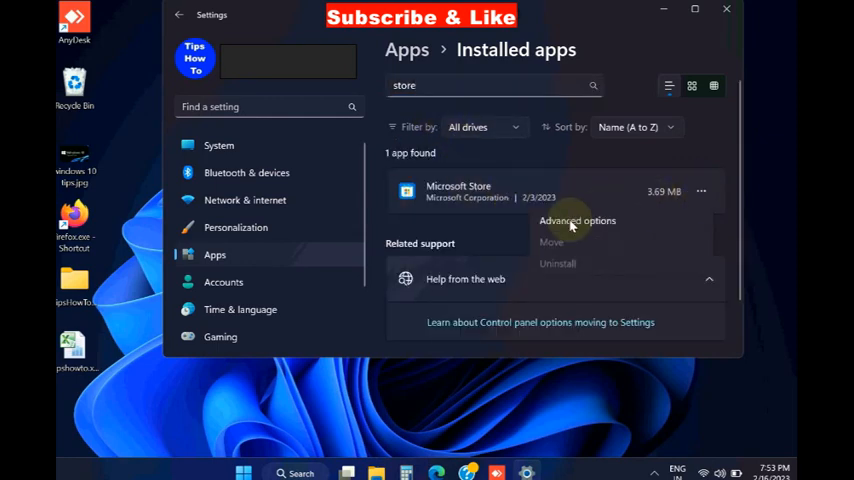
pyautogui.click(576, 220)
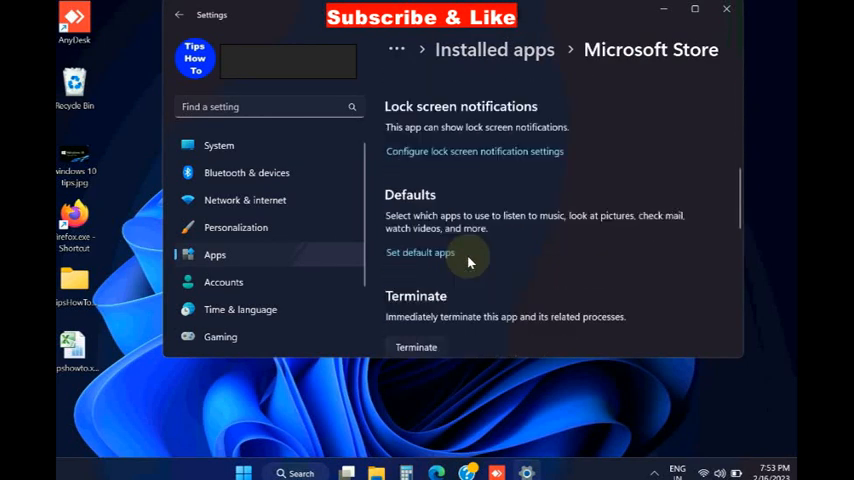
pyautogui.scroll(-3)
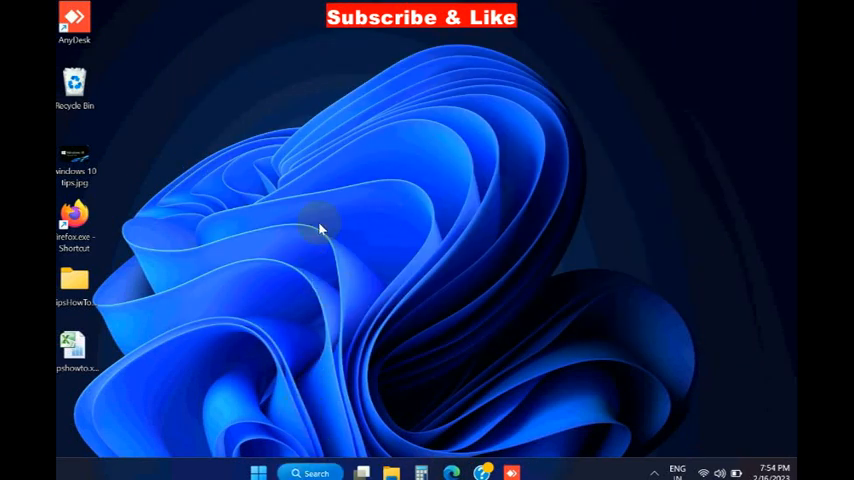
# Look up the wsreset run command in Windows Search as the best match
pyautogui.click(310, 472)
pyautogui.write('wsreset')
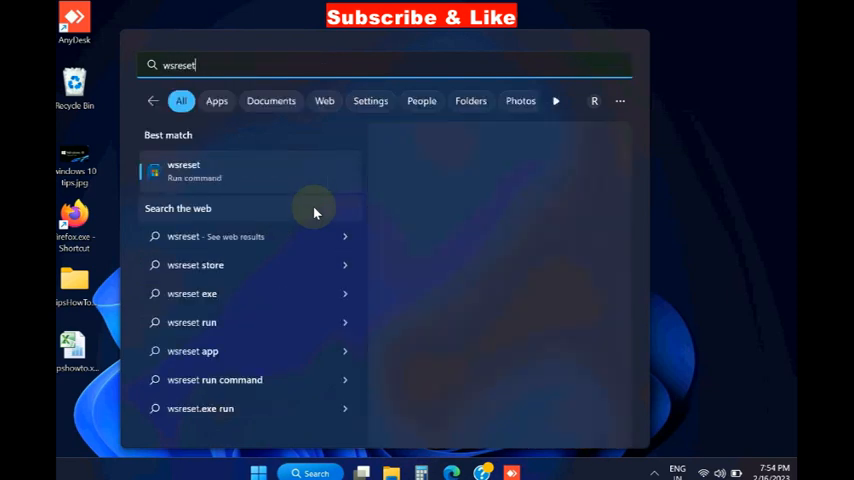
pyautogui.write('.exe')
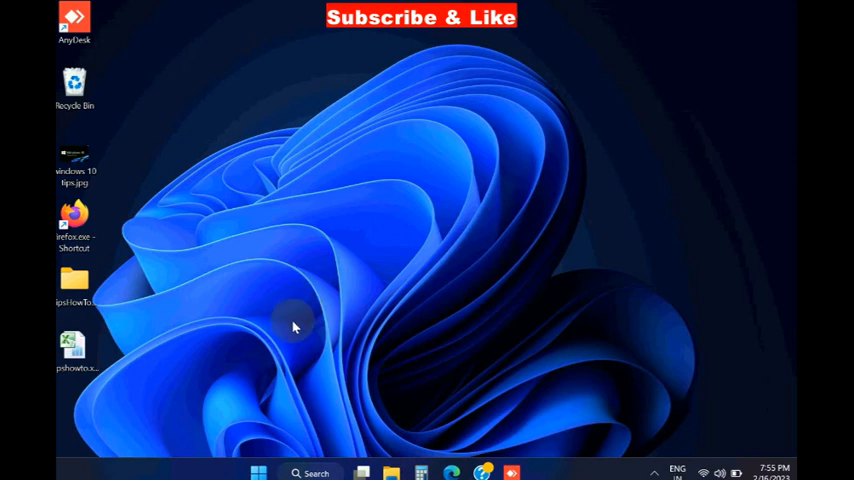
# Reach System > Troubleshoot > Other troubleshooters from the Start right-click menu
pyautogui.rightClick(258, 472)
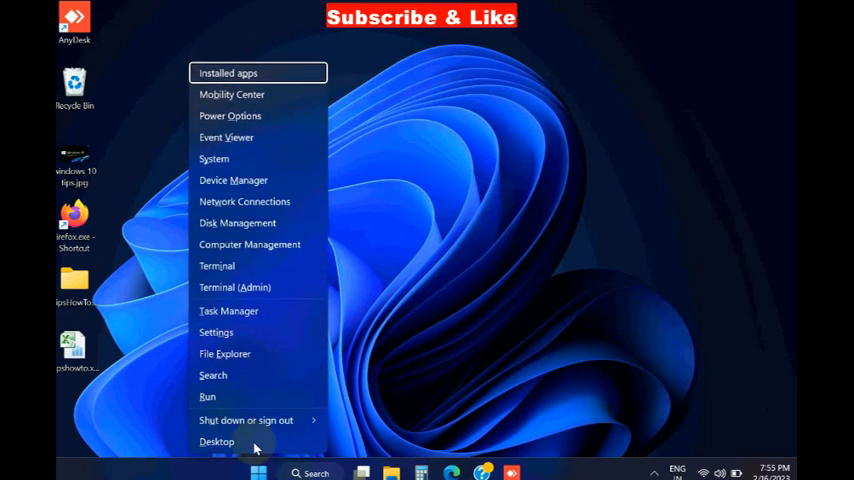
pyautogui.click(216, 442)
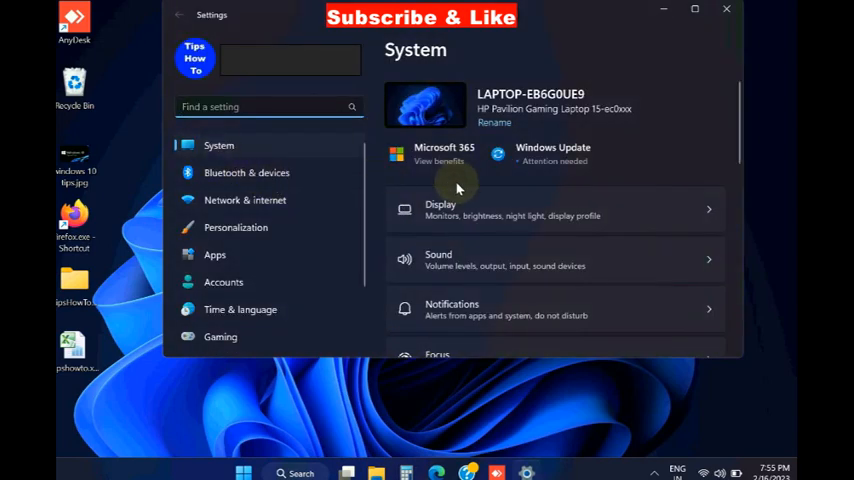
pyautogui.scroll(-3)
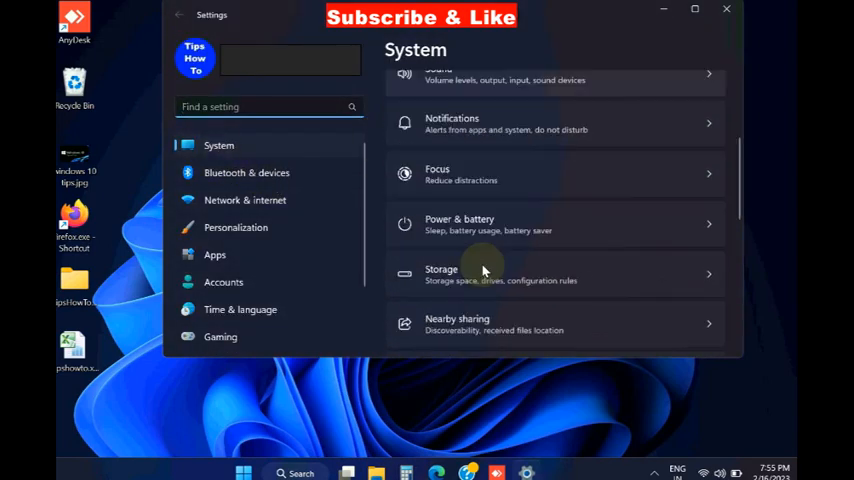
pyautogui.scroll(-3)
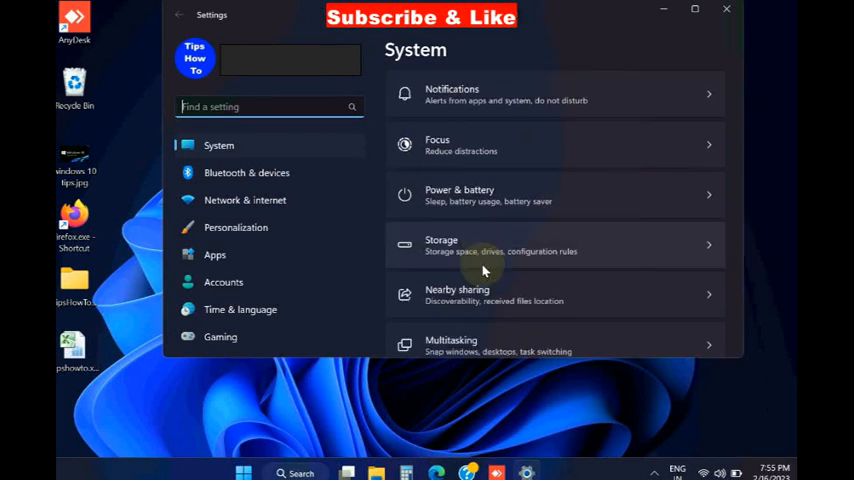
pyautogui.scroll(-3)
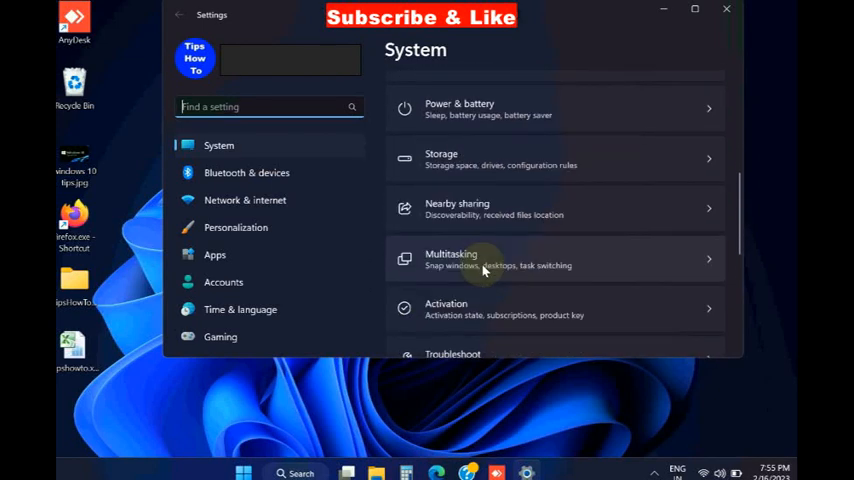
pyautogui.scroll(-3)
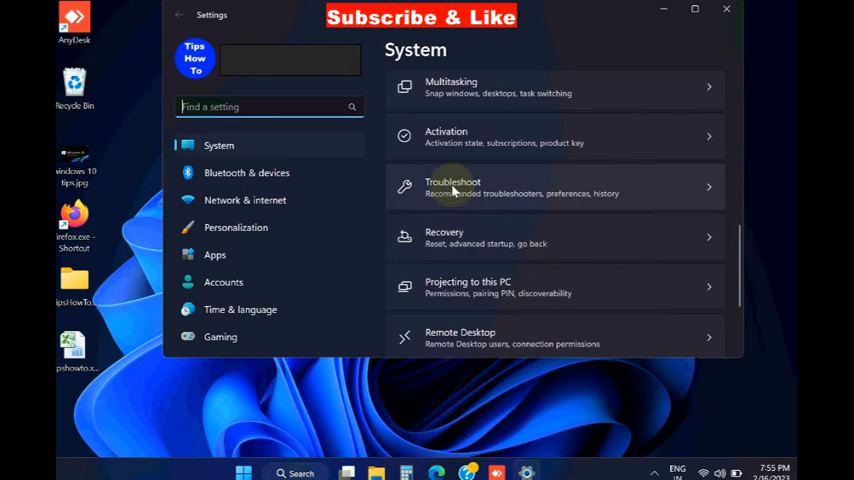
pyautogui.click(452, 188)
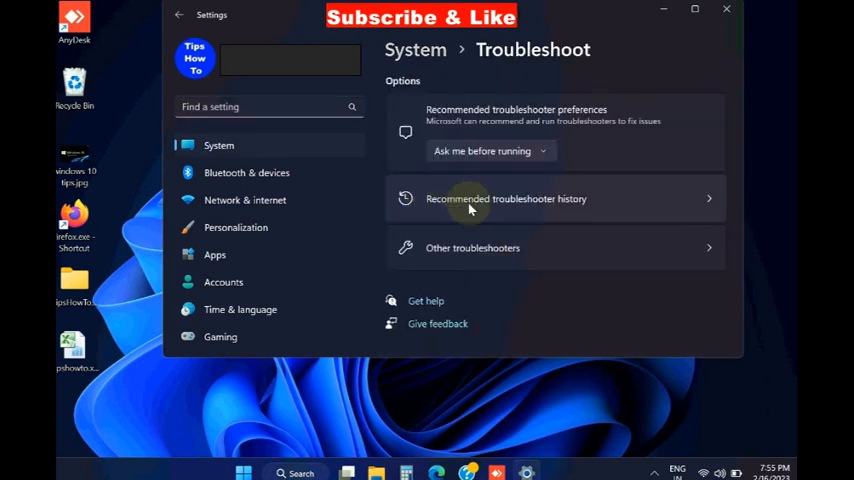
pyautogui.click(472, 248)
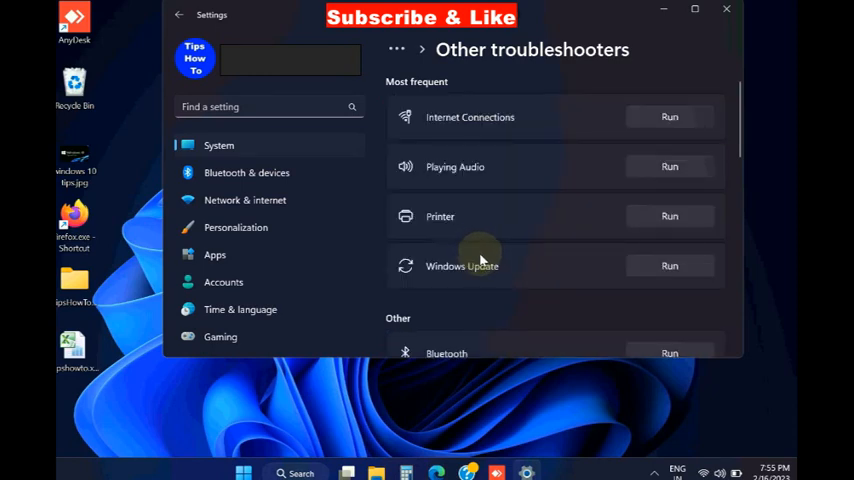
# Run the Windows Store Apps troubleshooter from the list
pyautogui.scroll(-3)
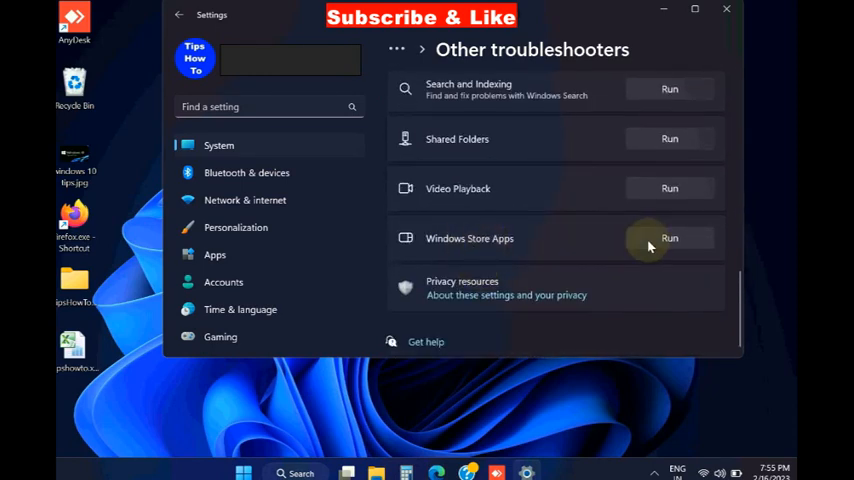
pyautogui.click(668, 238)
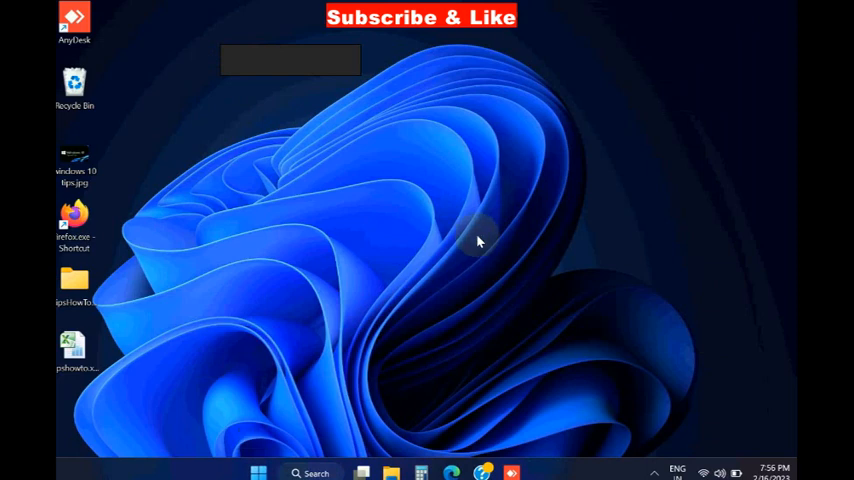
pyautogui.moveTo(266, 456)
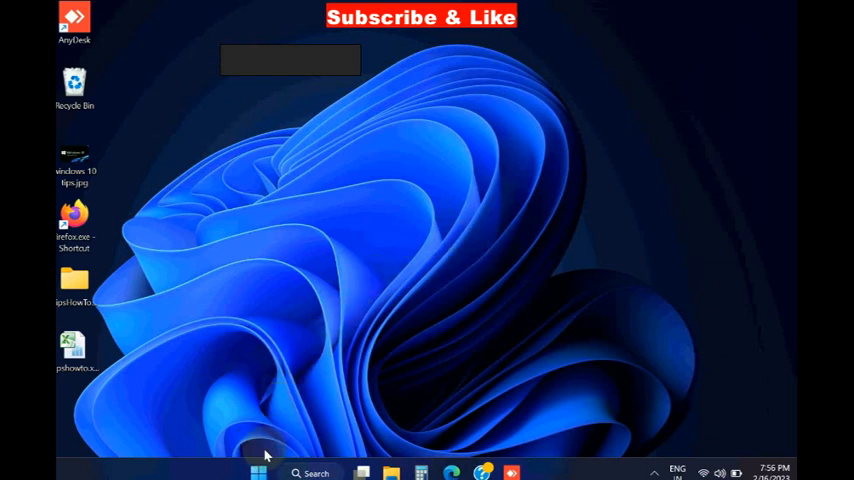
pyautogui.moveTo(278, 444)
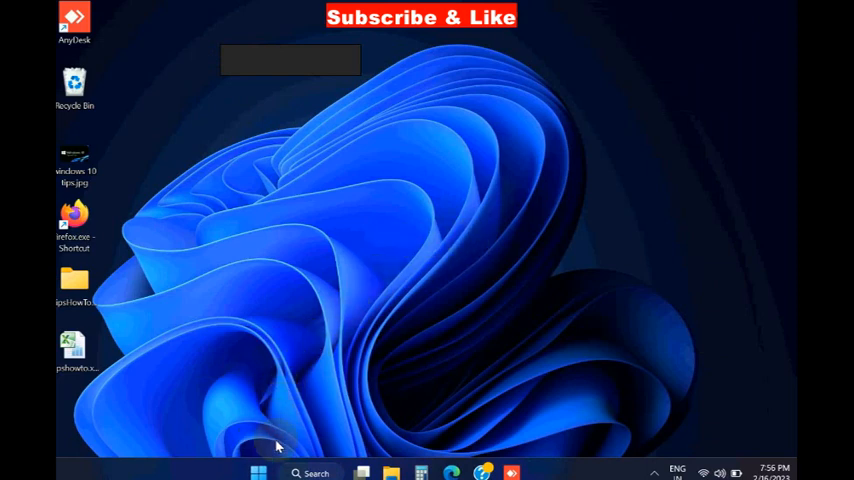
# Filter Installed apps to Microsoft Store again and attempt its Move option, which is unavailable
pyautogui.rightClick(258, 472)
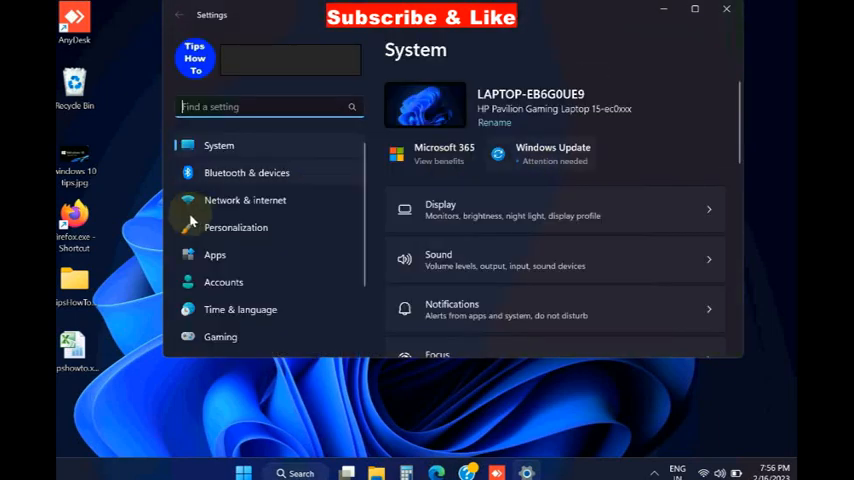
pyautogui.click(216, 254)
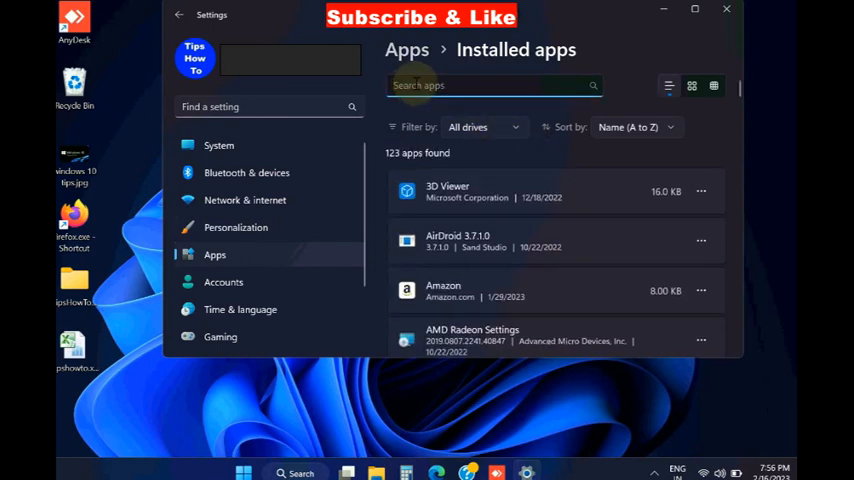
pyautogui.write('store')
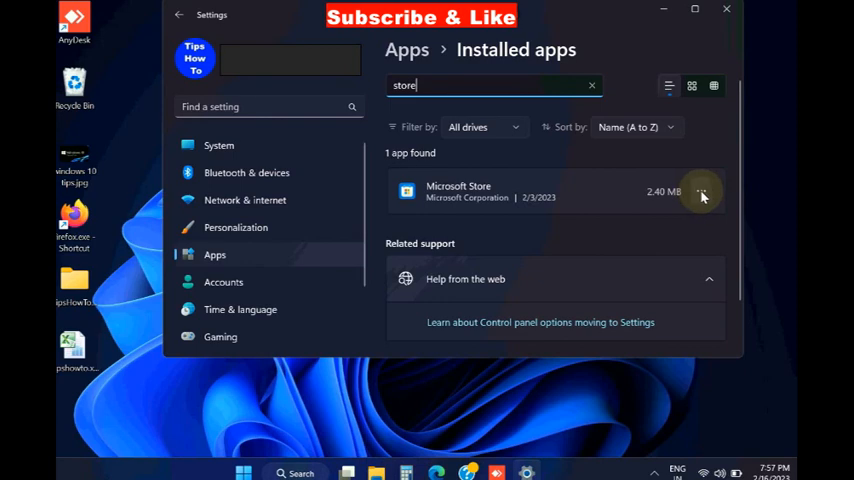
pyautogui.click(700, 192)
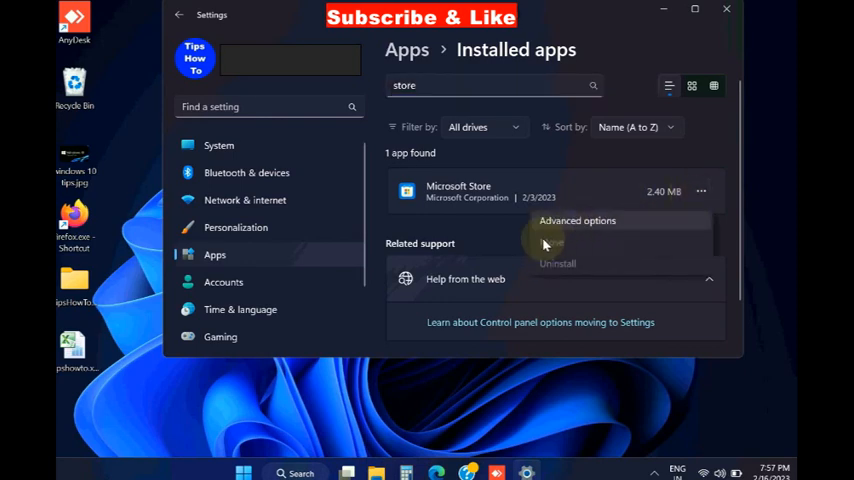
pyautogui.moveTo(558, 244)
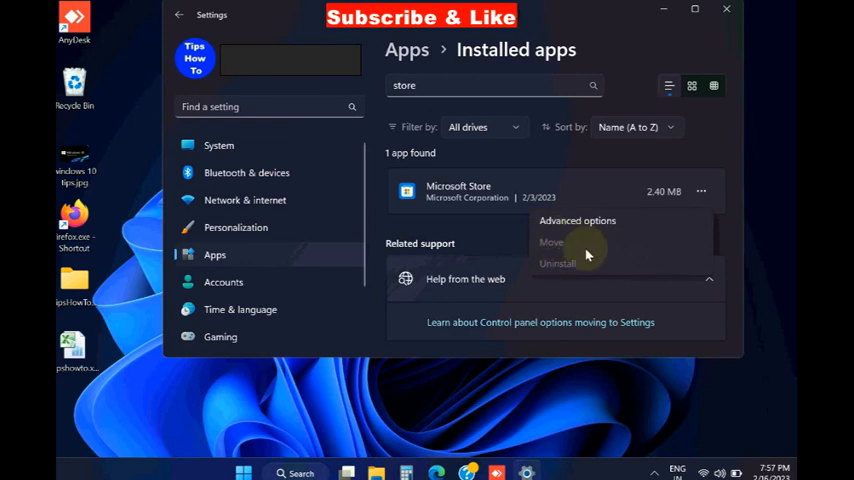
pyautogui.click(726, 8)
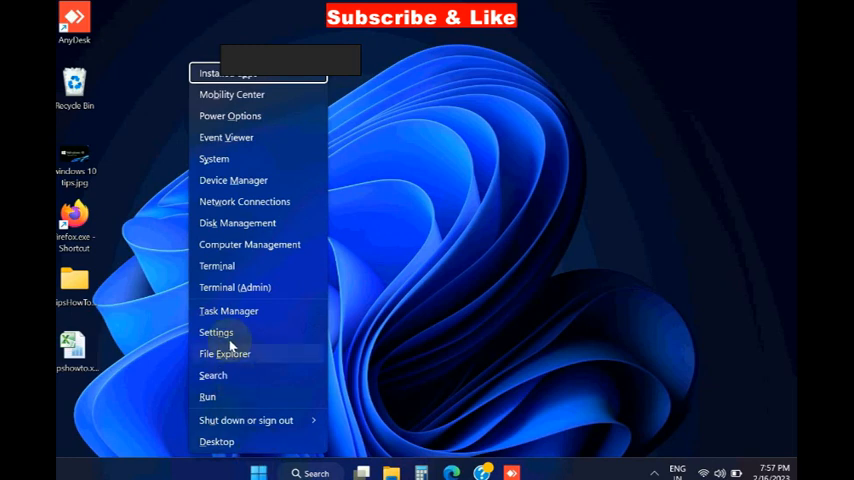
# Start Reset this PC from System > Recovery, showing Keep my files or Remove everything
pyautogui.click(228, 340)
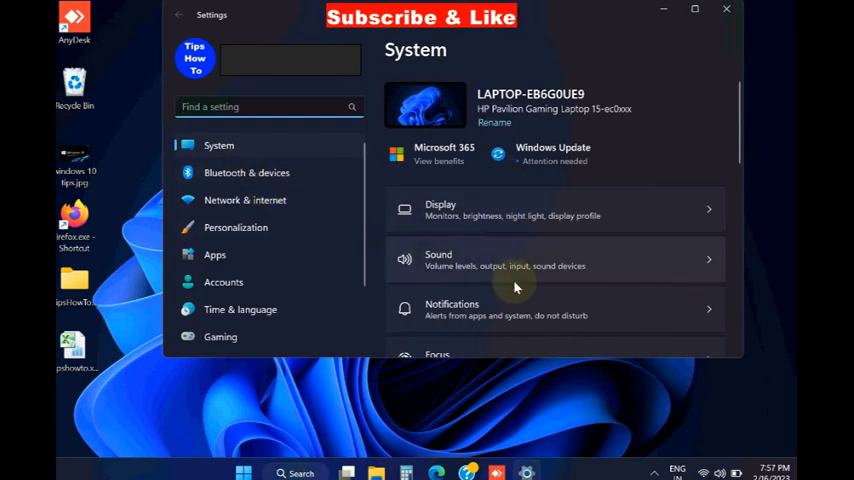
pyautogui.scroll(-3)
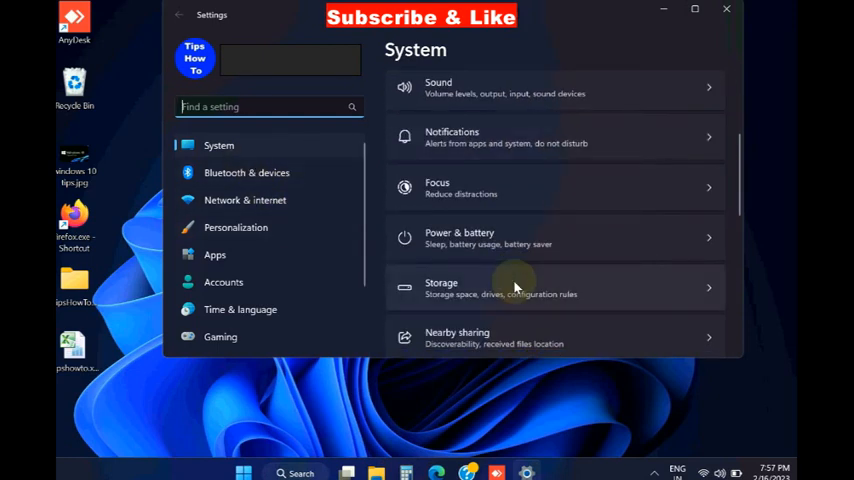
pyautogui.scroll(-3)
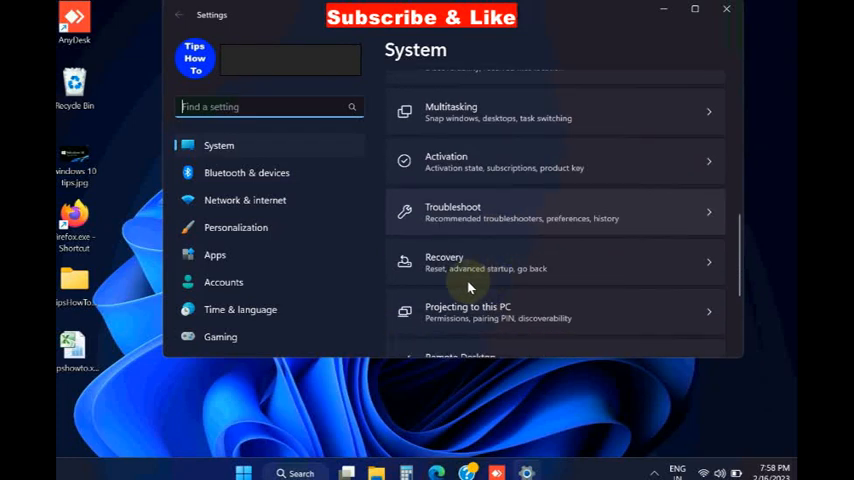
pyautogui.scroll(-3)
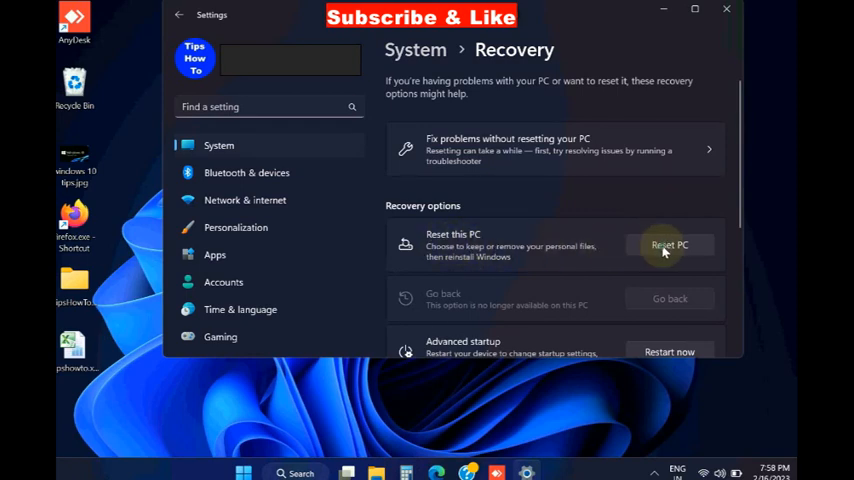
pyautogui.click(670, 244)
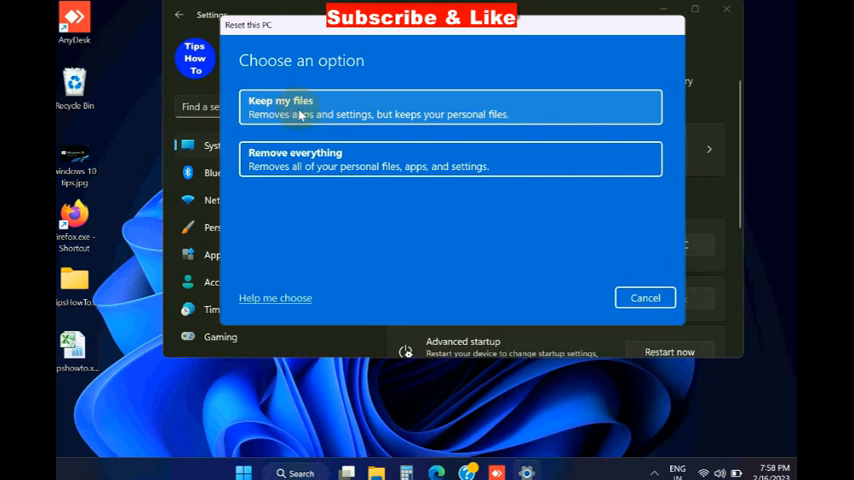
pyautogui.moveTo(296, 116)
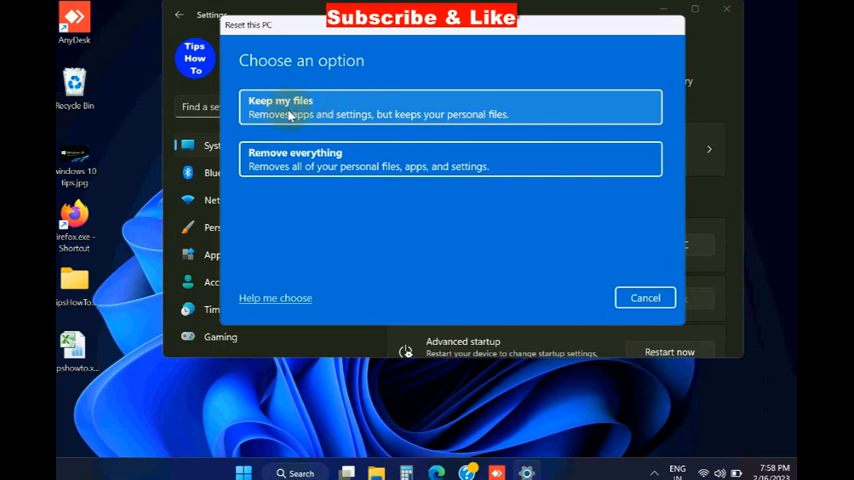